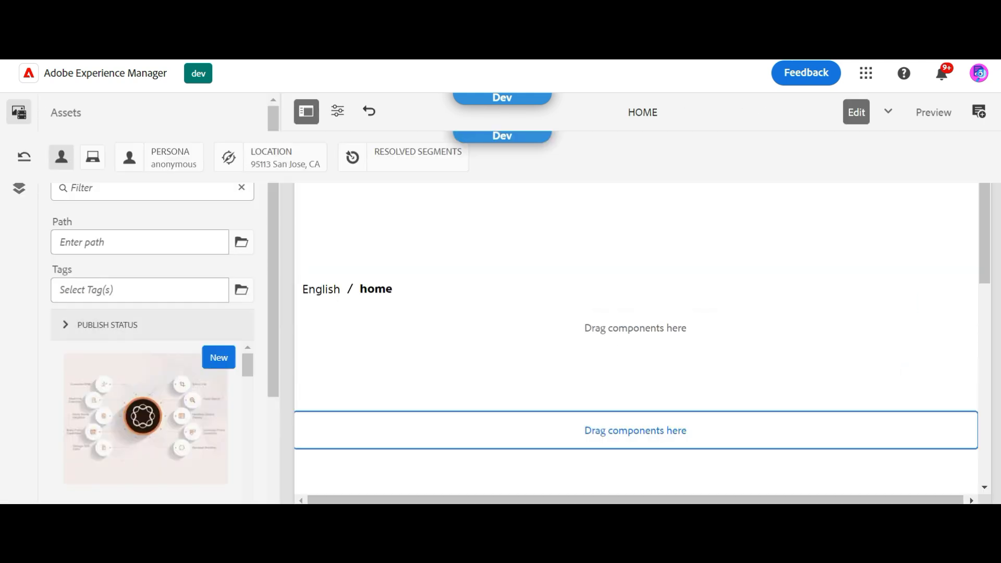
Step: Select the Adobe Summit Image component and bring up its Configure dialog
{"action": "scroll", "scroll_direction": "down", "scroll_amount": 3}
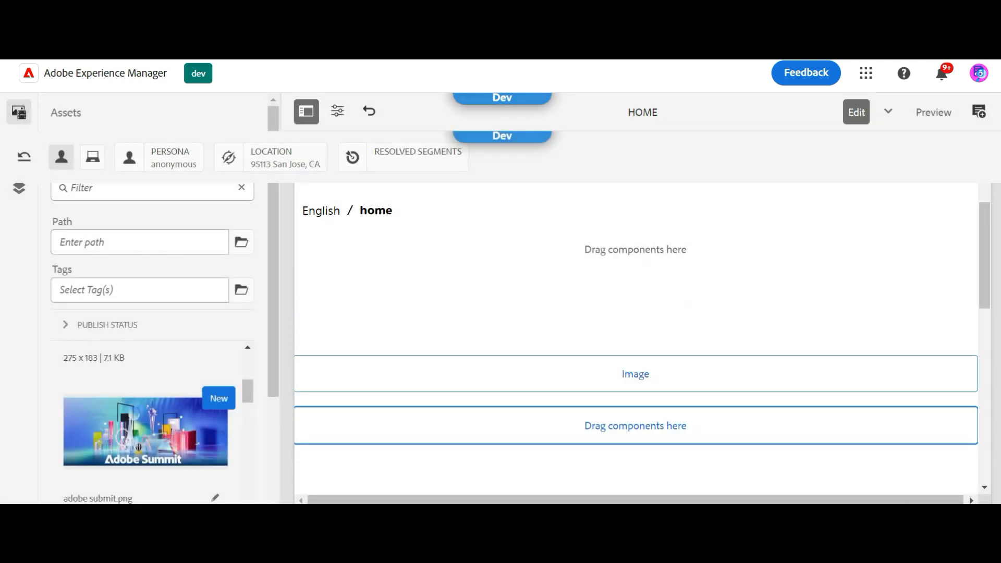
{"action": "left_click", "coordinate": [637, 374]}
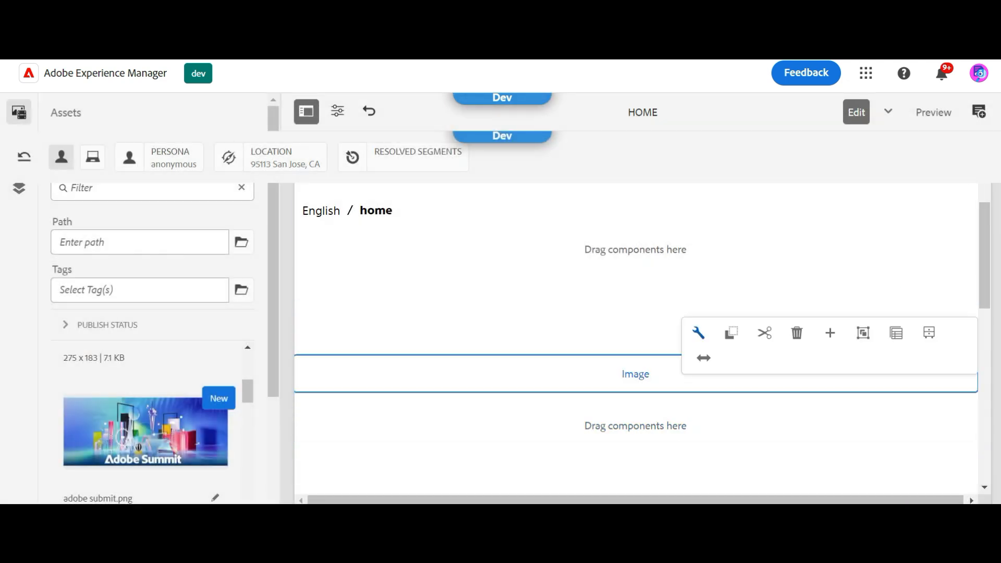
{"action": "left_click", "coordinate": [699, 333]}
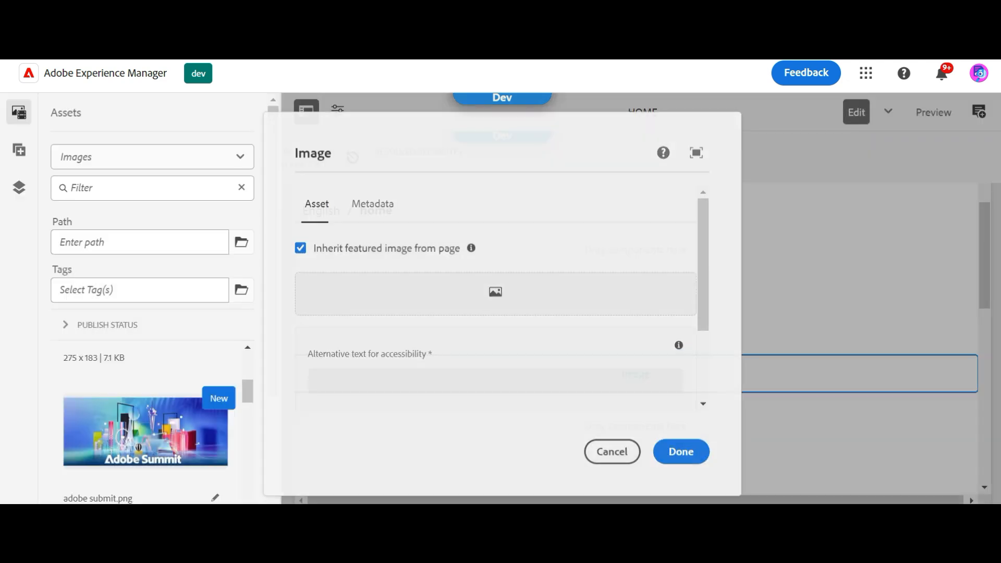
Step: Disable inheriting the featured image and asset alt text, set alt text 'Test', and apply
{"action": "left_click", "coordinate": [300, 249]}
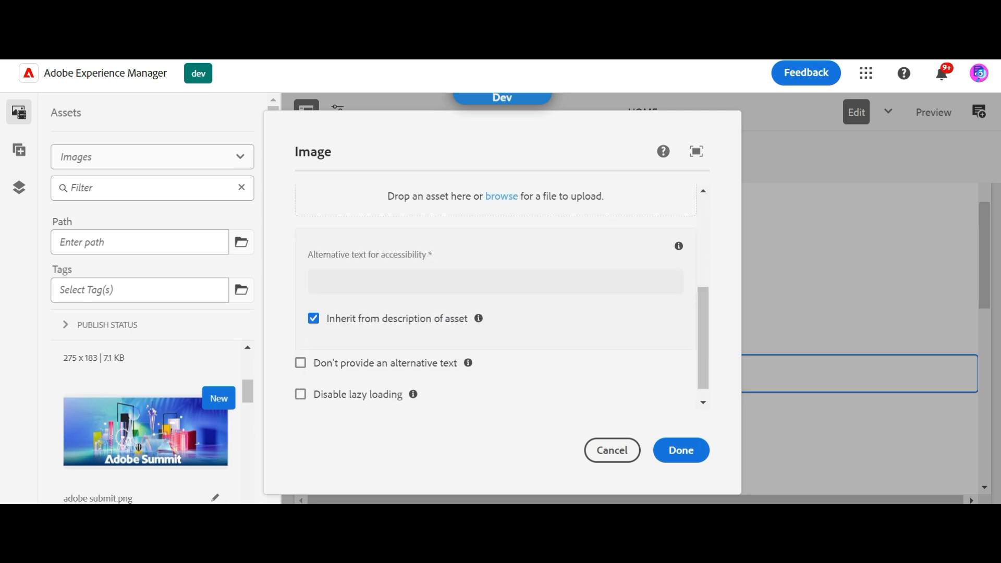
{"action": "left_click", "coordinate": [313, 319]}
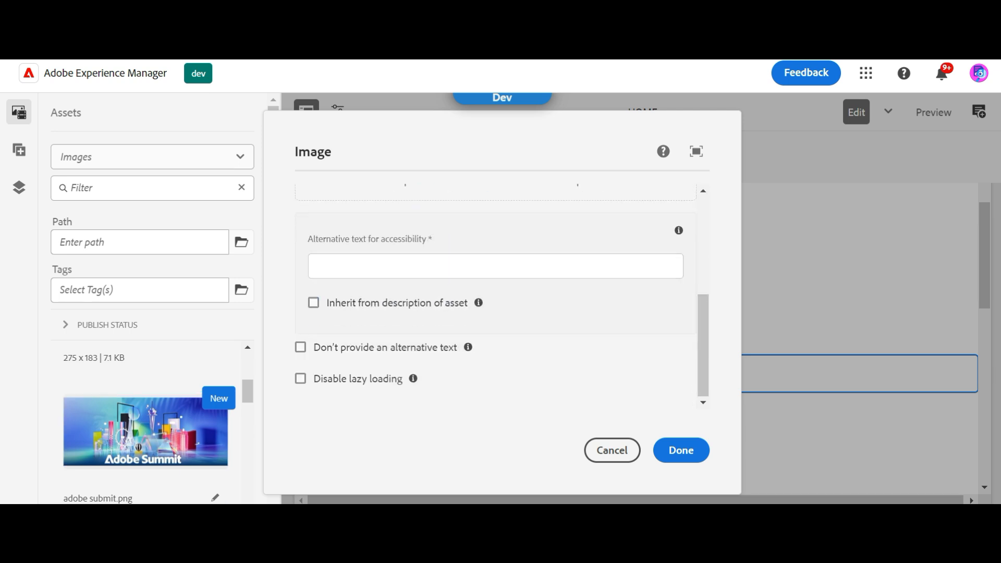
{"action": "type", "text": "Test"}
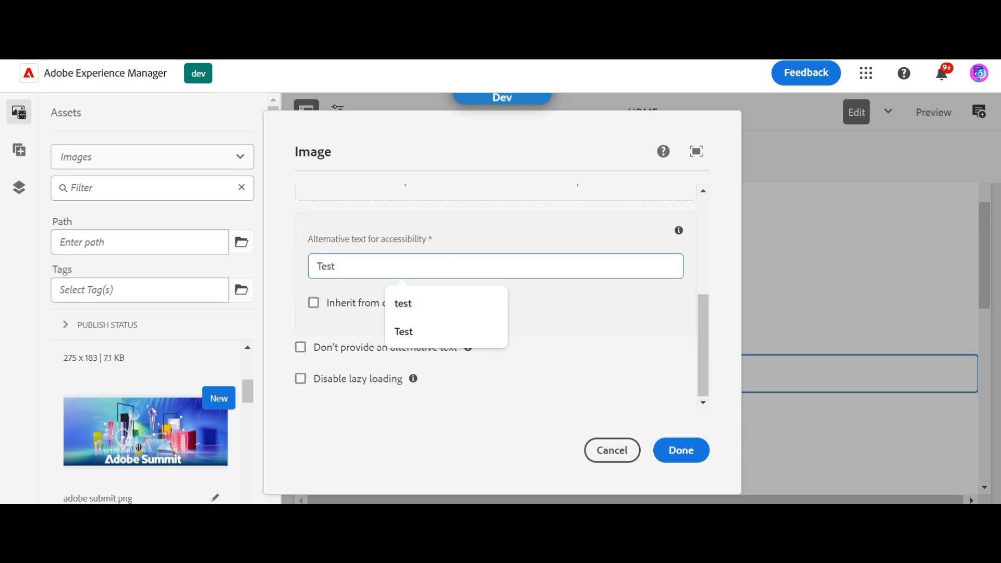
{"action": "left_click", "coordinate": [681, 451]}
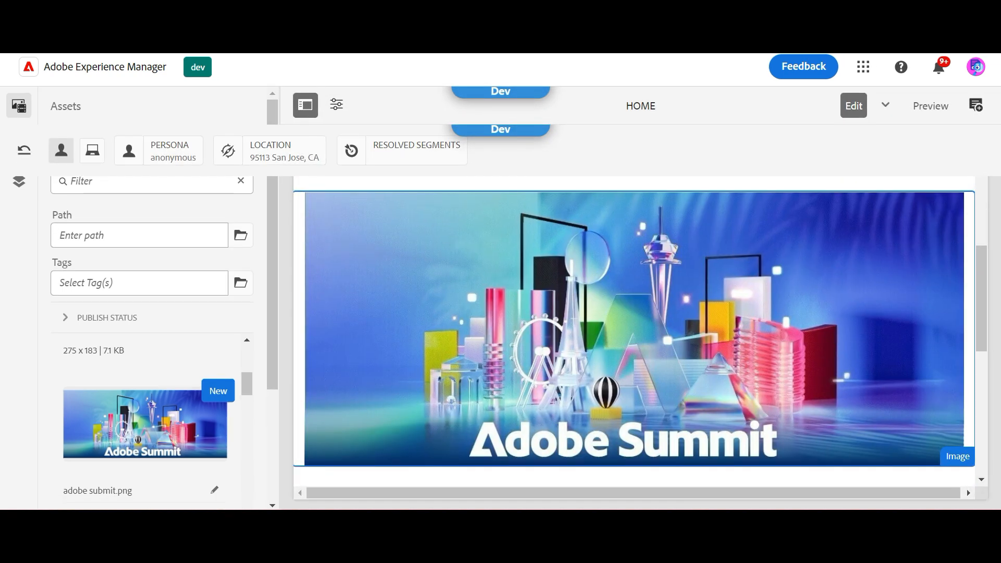
Step: Inspect the adobe-submit.png request in the Network log, loading as a 1.4 MB PNG
{"action": "left_click", "coordinate": [336, 104]}
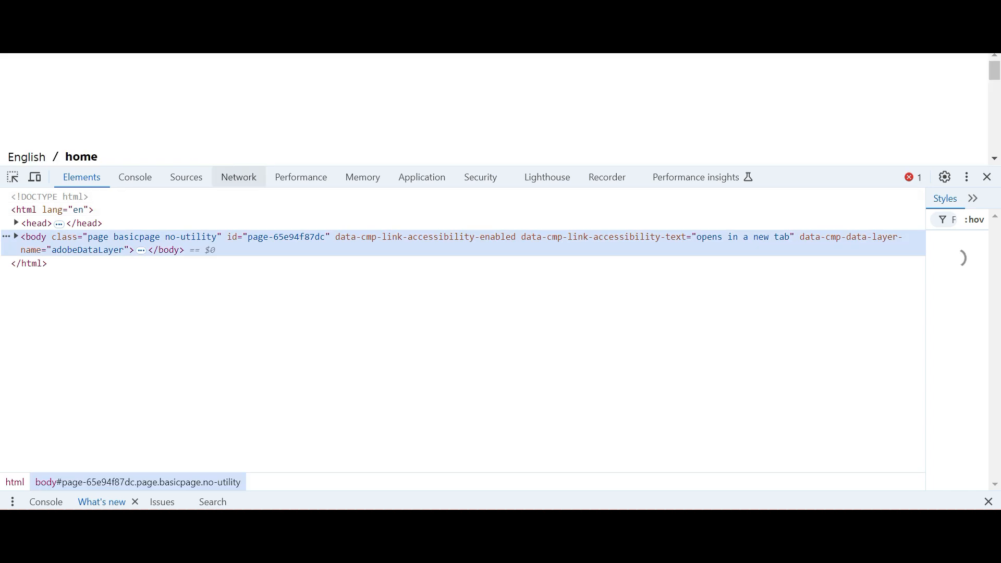
{"action": "left_click", "coordinate": [238, 176]}
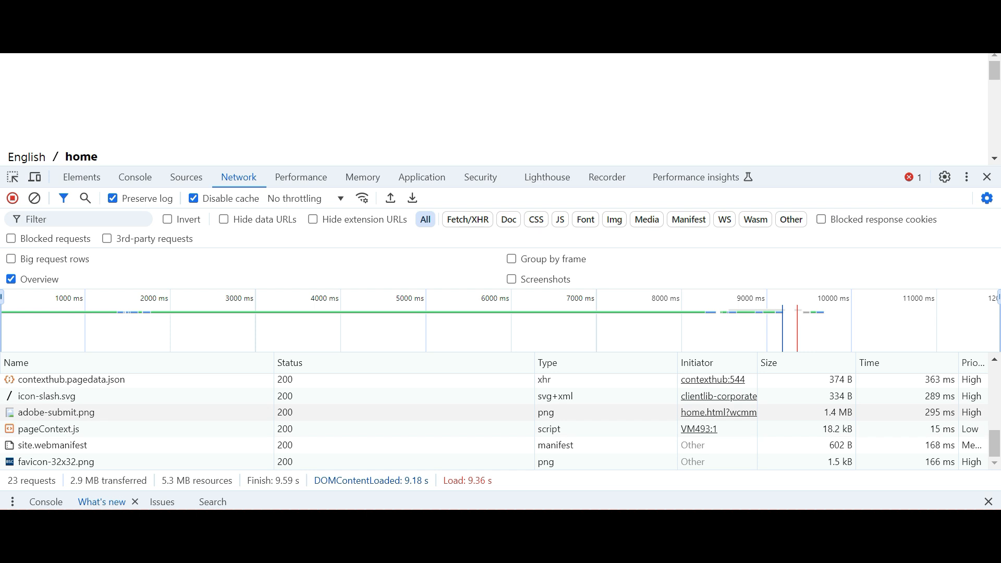
{"action": "left_click", "coordinate": [54, 413]}
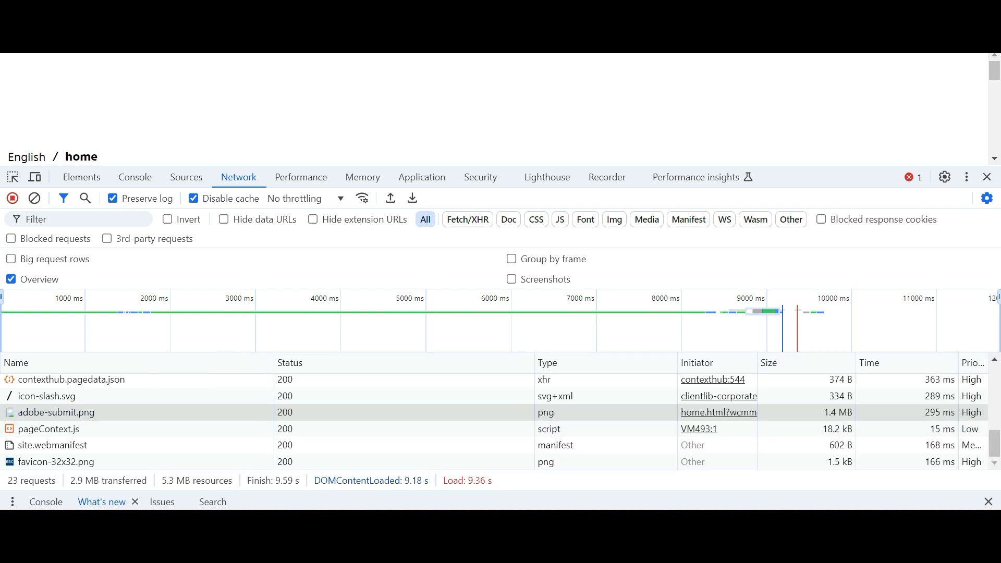
{"action": "left_click", "coordinate": [55, 413]}
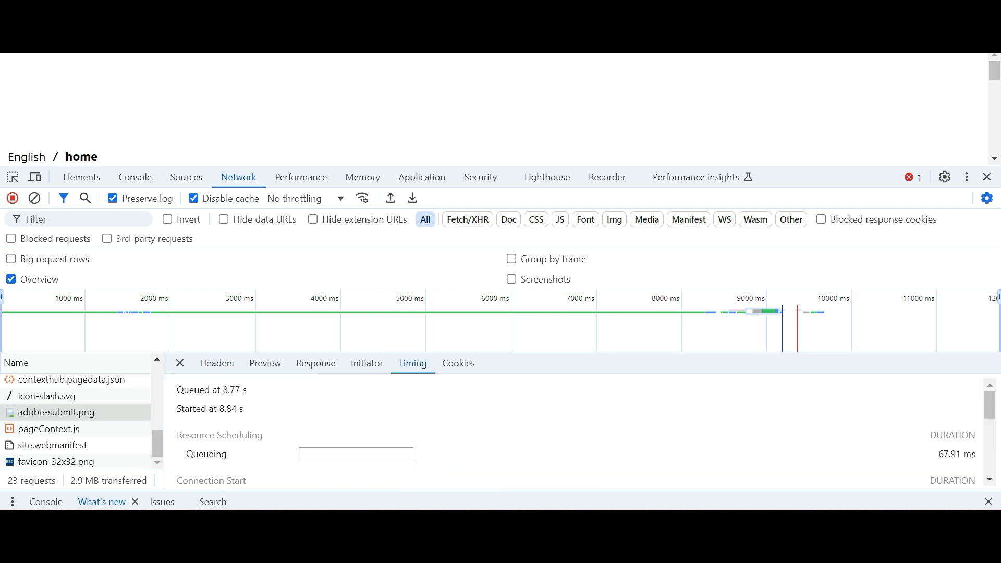
{"action": "scroll", "scroll_direction": "down", "scroll_amount": 3}
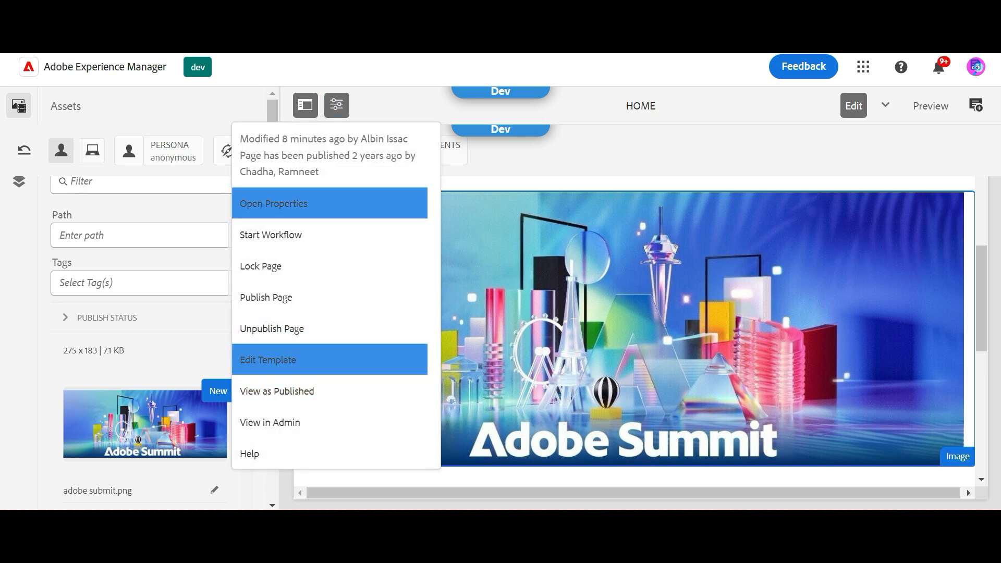
Step: Edit the page template and check Enable Web Optimized Images in the Image policy
{"action": "left_click", "coordinate": [267, 360]}
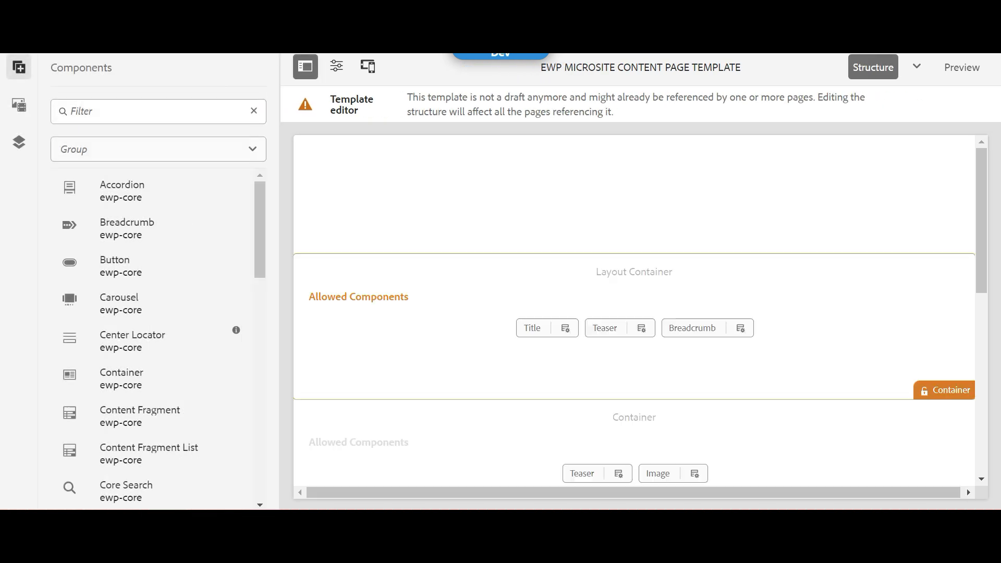
{"action": "scroll", "scroll_direction": "down", "scroll_amount": 3}
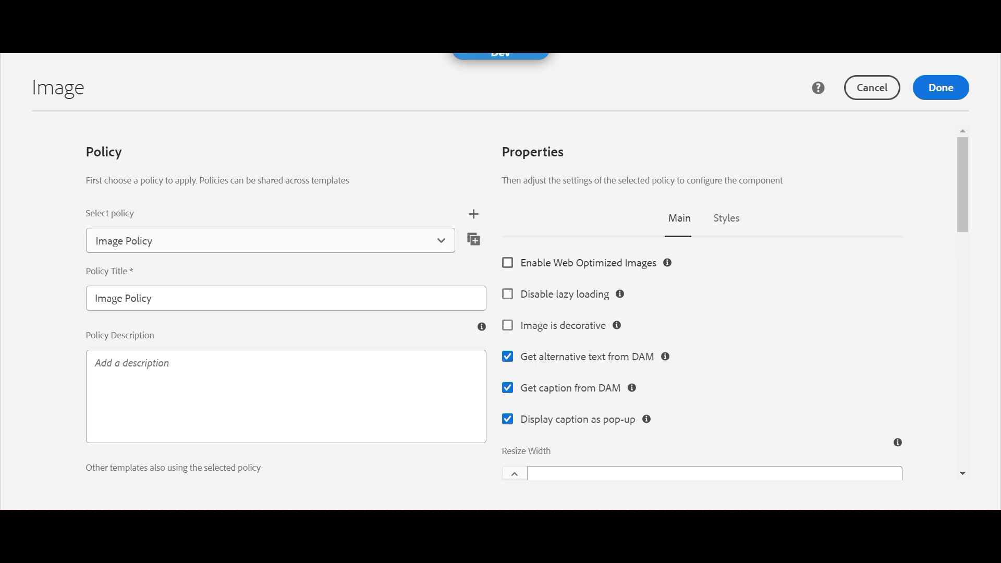
{"action": "left_click", "coordinate": [508, 263]}
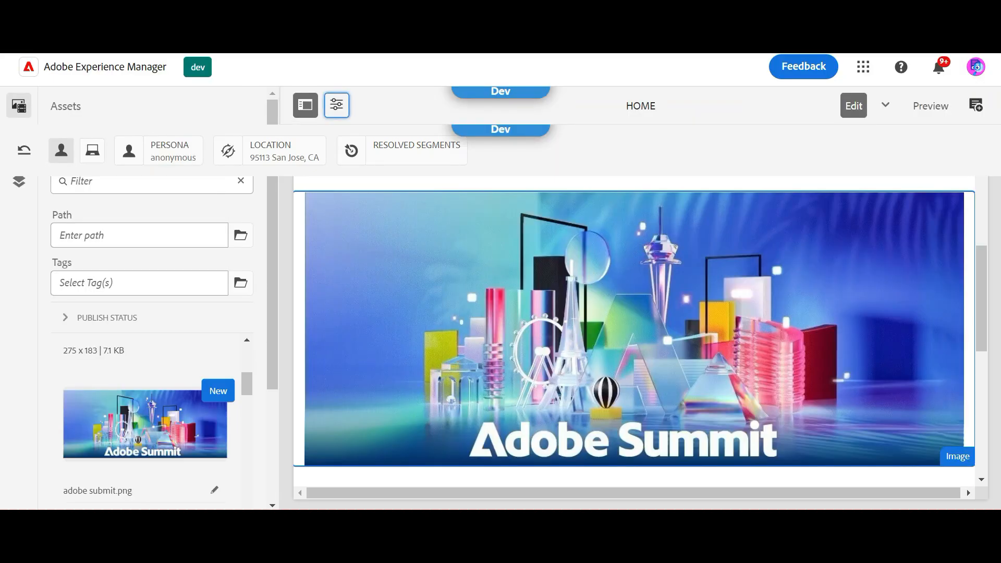
Step: Reload and verify adobe-submit.png?preferwebp now arrives as a 593 kB WebP
{"action": "key", "text": "F12"}
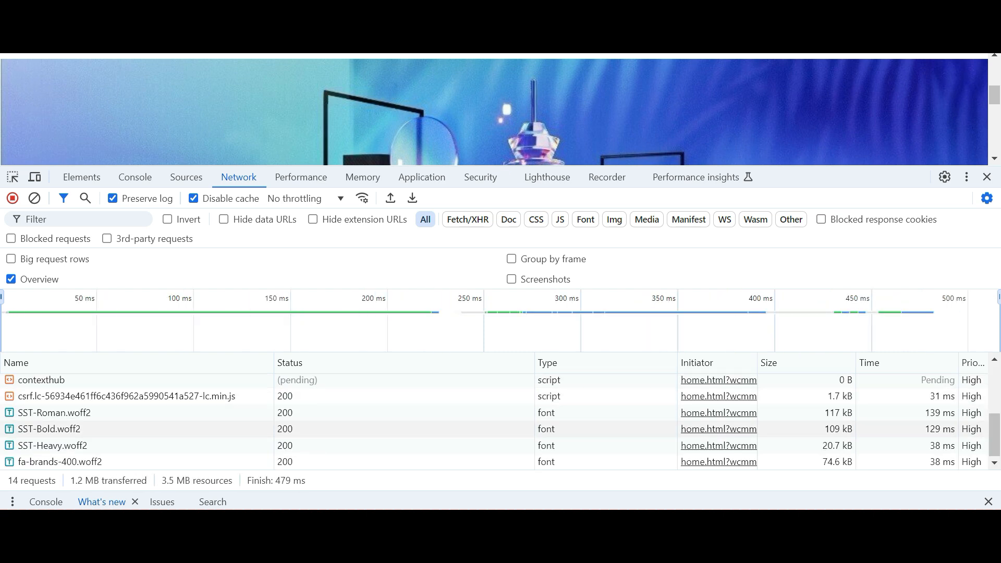
{"action": "mouse_move", "coordinate": [48, 430]}
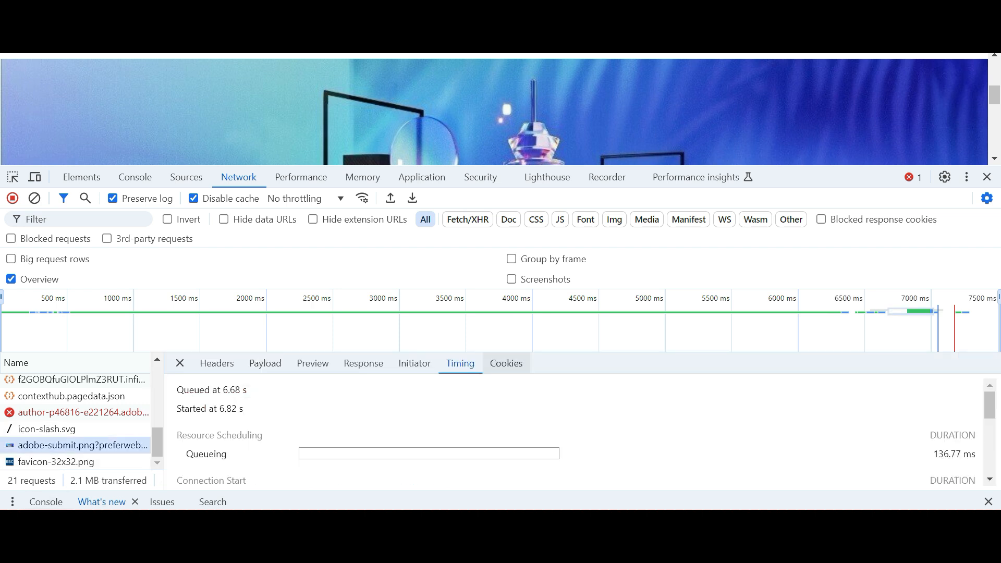
{"action": "scroll", "scroll_direction": "down", "scroll_amount": 3}
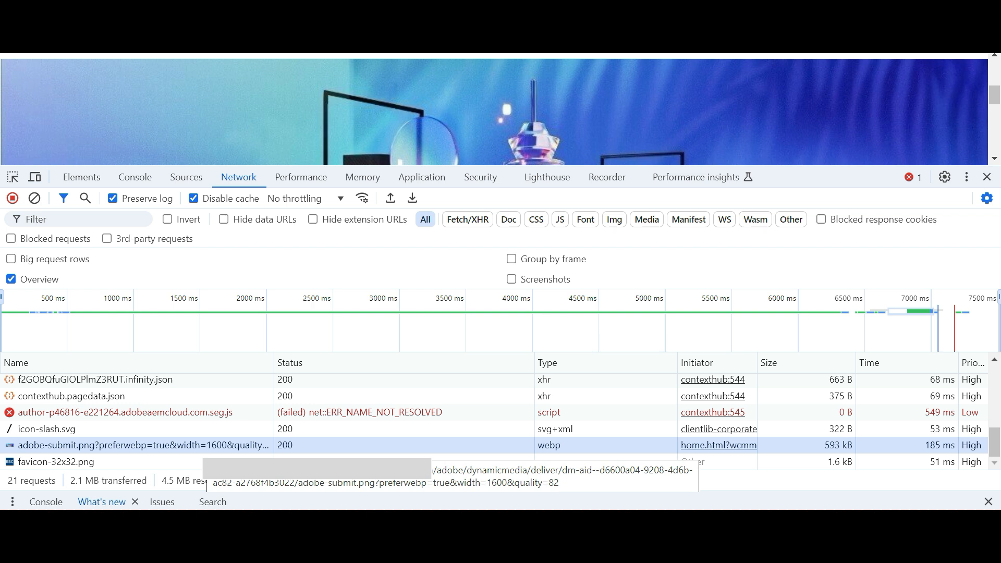
{"action": "left_click", "coordinate": [587, 29]}
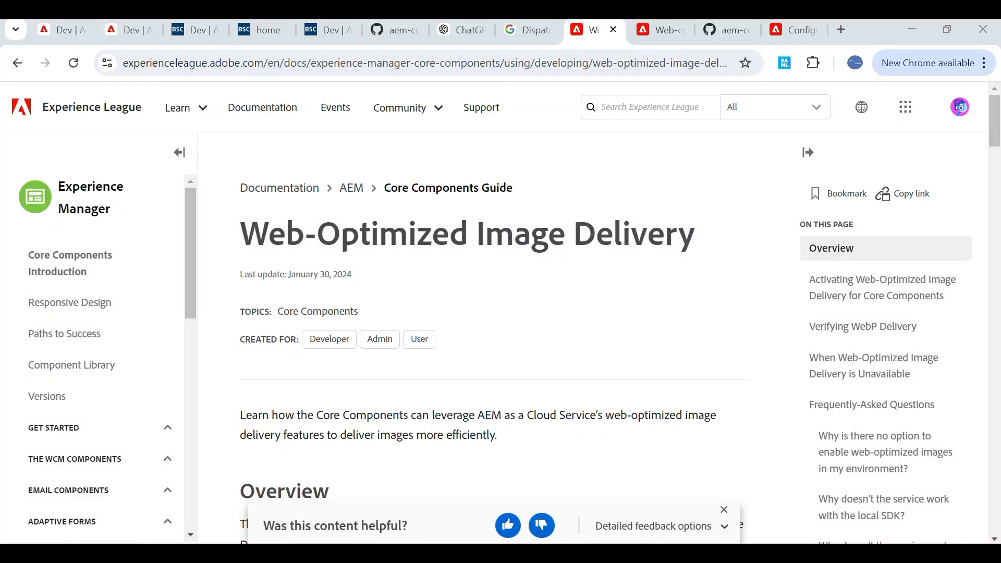
{"action": "scroll", "scroll_direction": "down", "scroll_amount": 3}
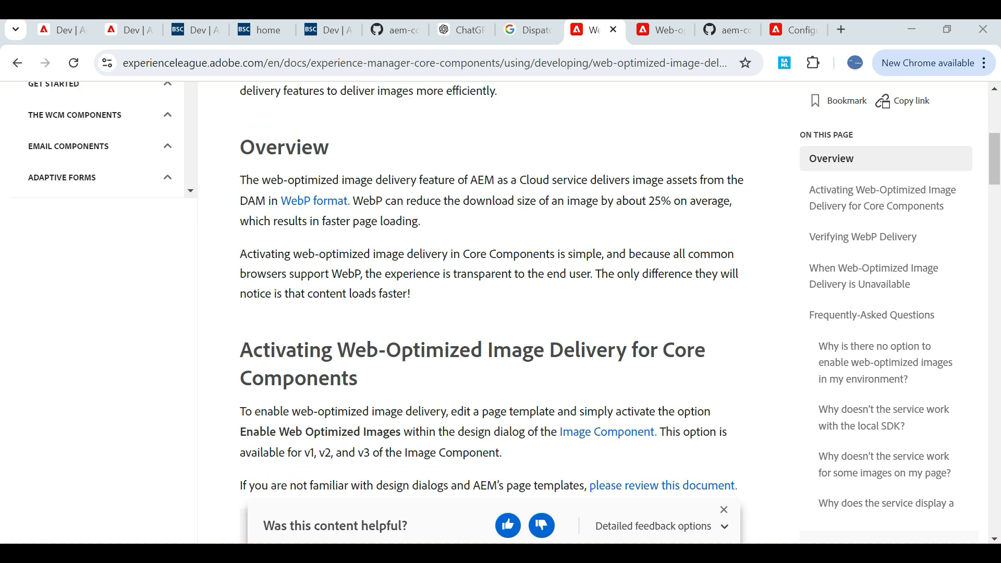
{"action": "scroll", "scroll_direction": "down", "scroll_amount": 3}
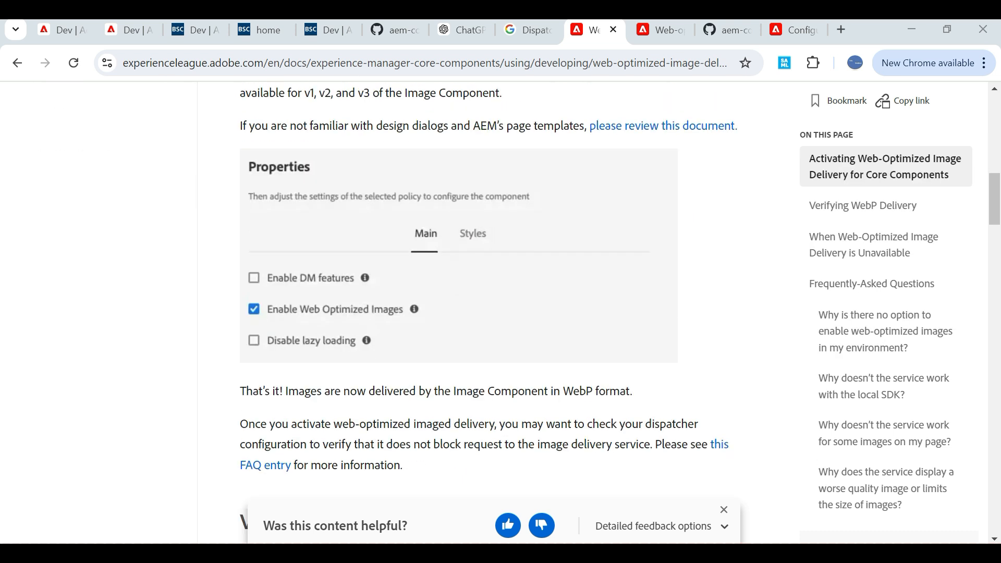
{"action": "scroll", "scroll_direction": "down", "scroll_amount": 3}
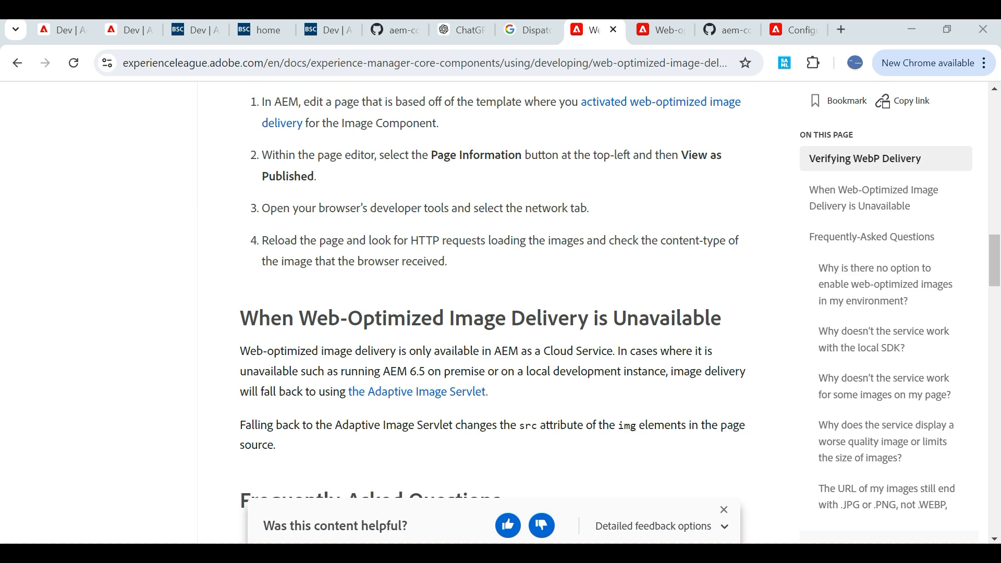
{"action": "scroll", "scroll_direction": "down", "scroll_amount": 3}
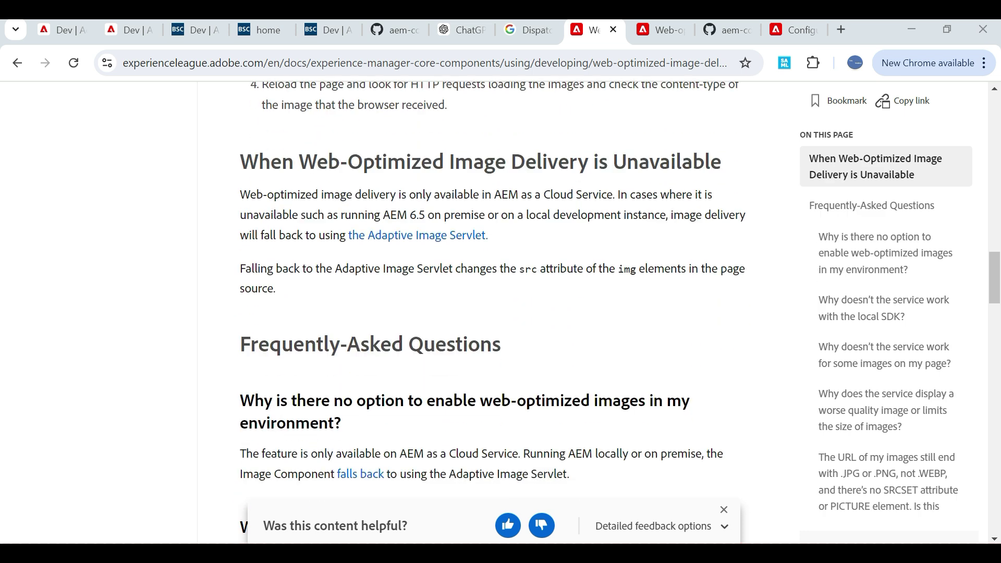
{"action": "scroll", "scroll_direction": "down", "scroll_amount": 3}
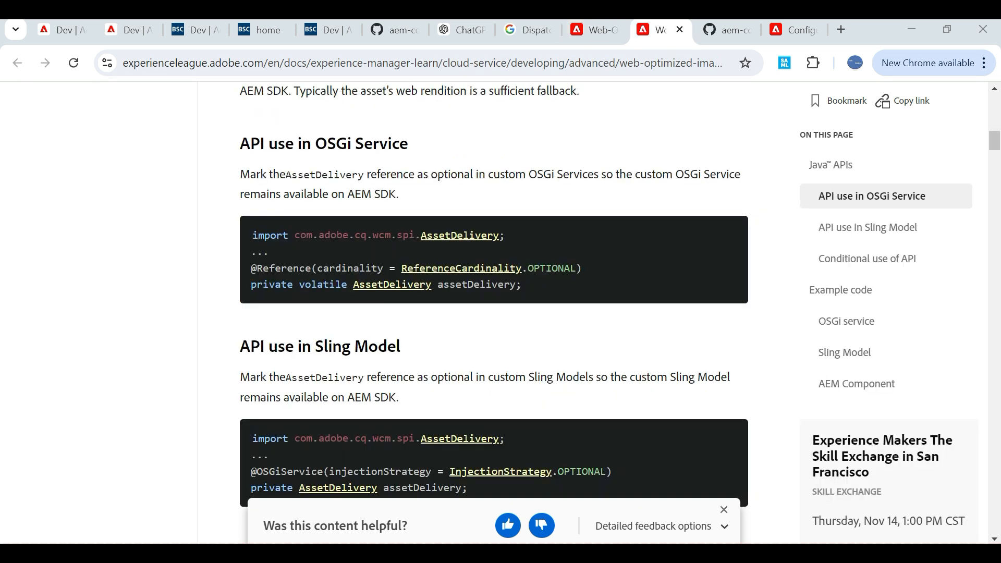
Step: Scroll the AssetDelivery Java API examples, then move to the AssetDeliveryHelper.java source
{"action": "scroll", "scroll_direction": "down", "scroll_amount": 3}
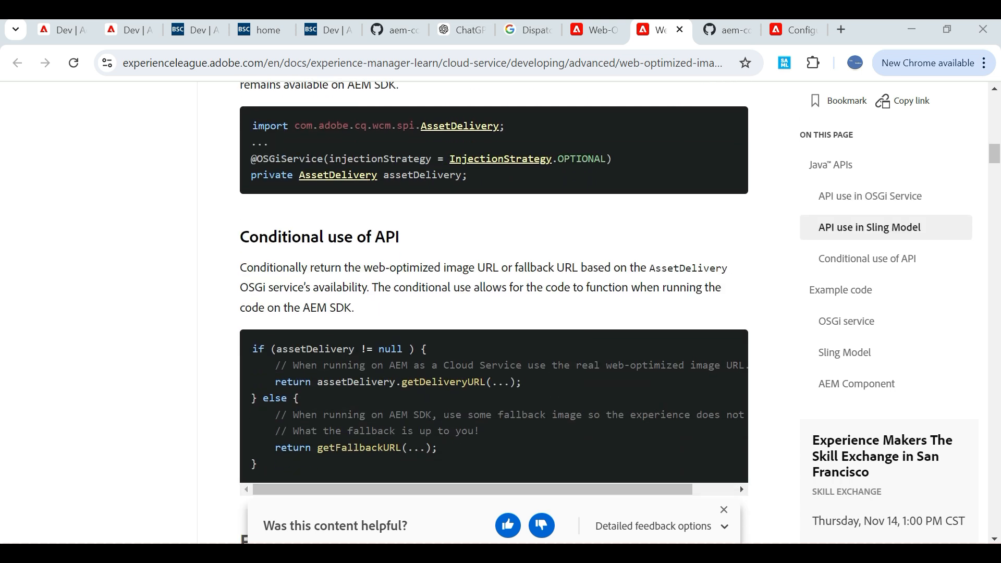
{"action": "scroll", "scroll_direction": "down", "scroll_amount": 3}
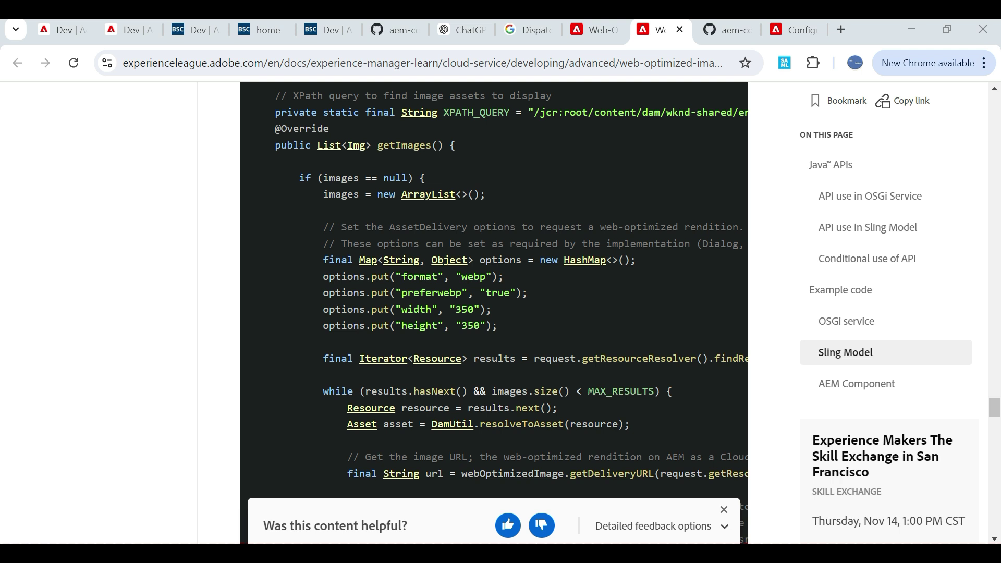
{"action": "left_click", "coordinate": [389, 29]}
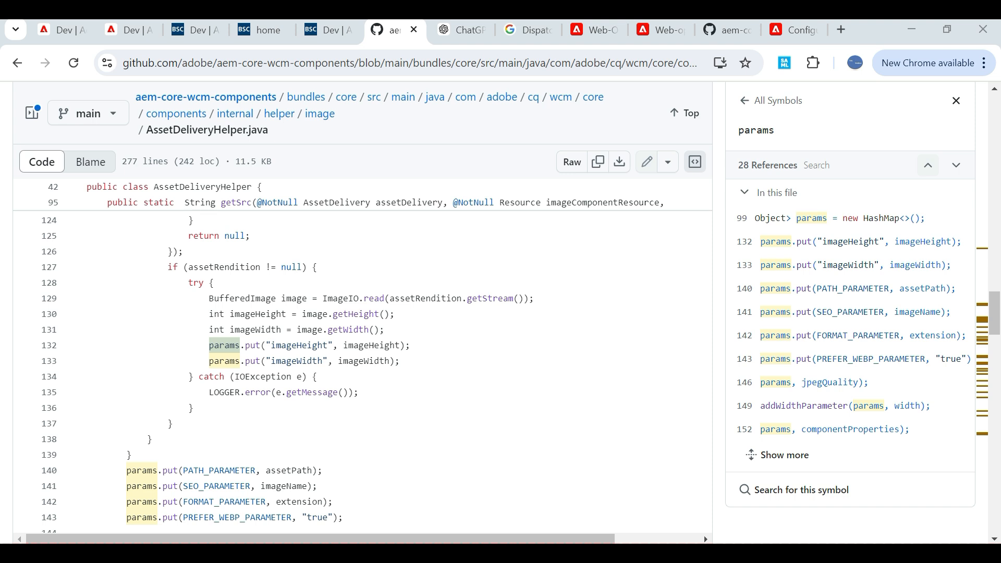
Step: Switch to the Experience League file format support page listing WebP
{"action": "left_click", "coordinate": [787, 16]}
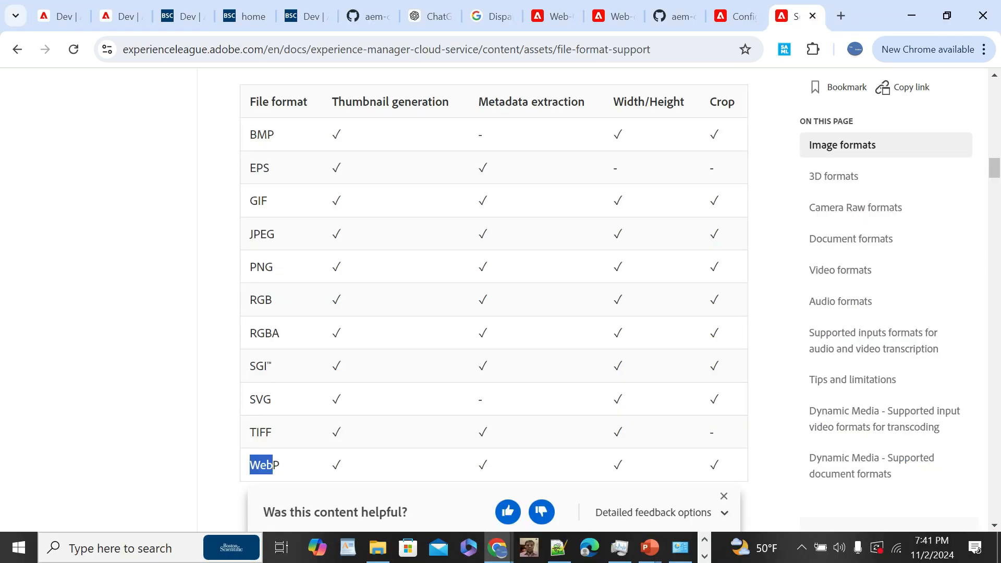